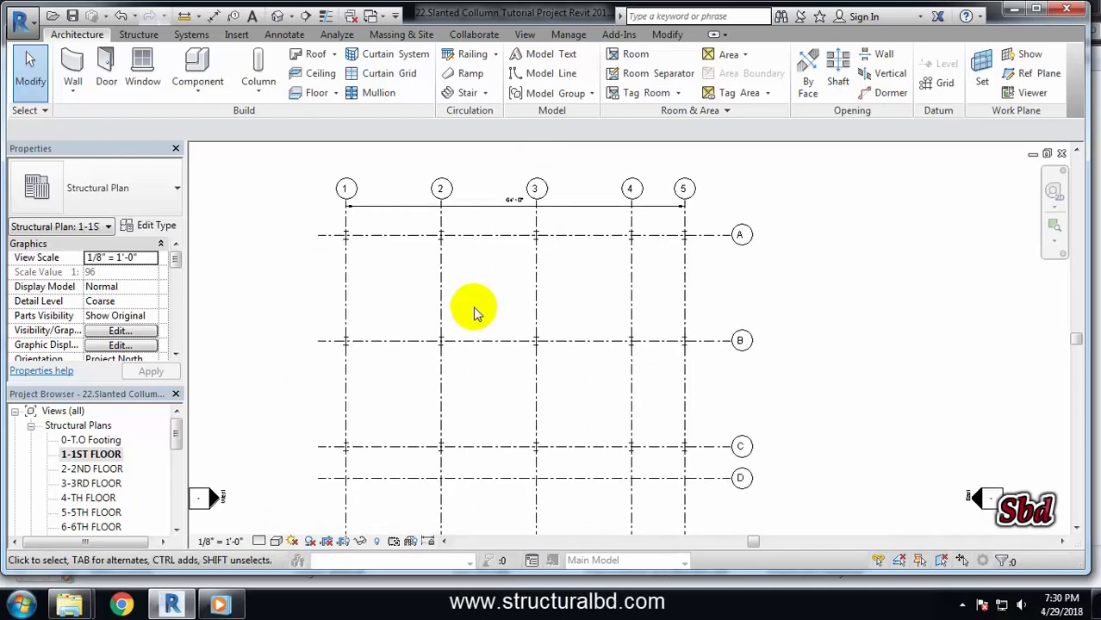
mouse_move(483, 309)
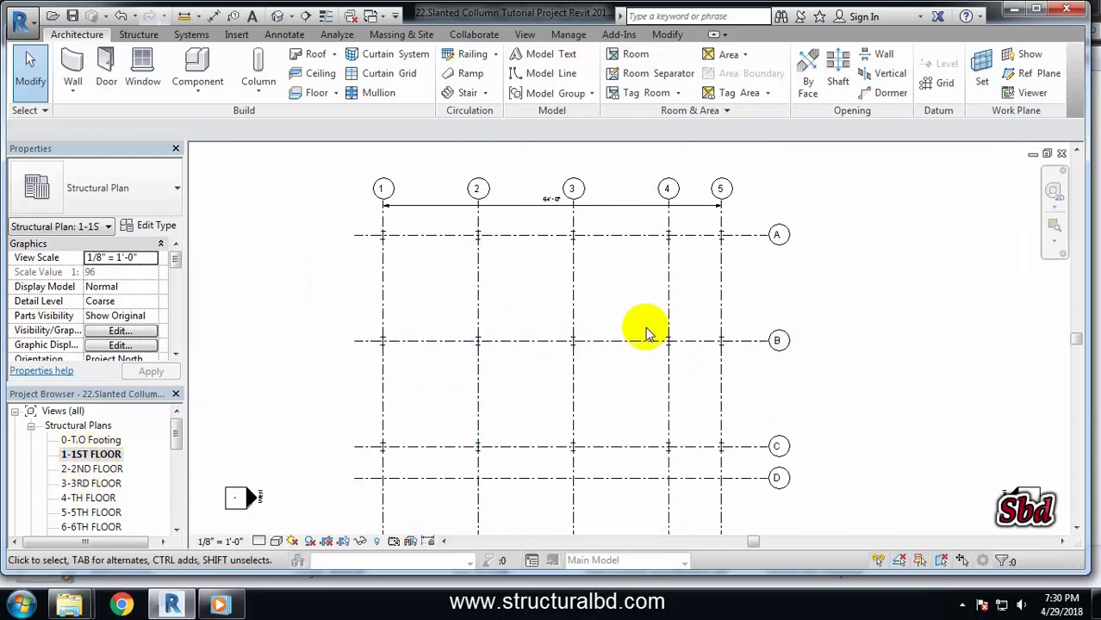
- Start the Structural Column tool from the Structure tab
left_click(139, 34)
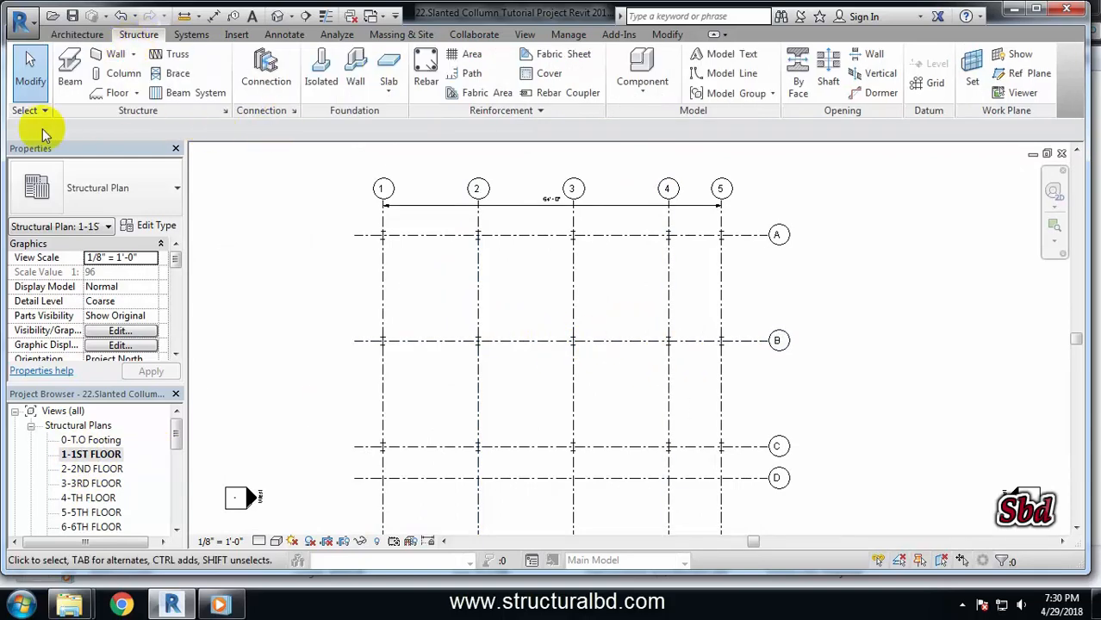
mouse_move(114, 76)
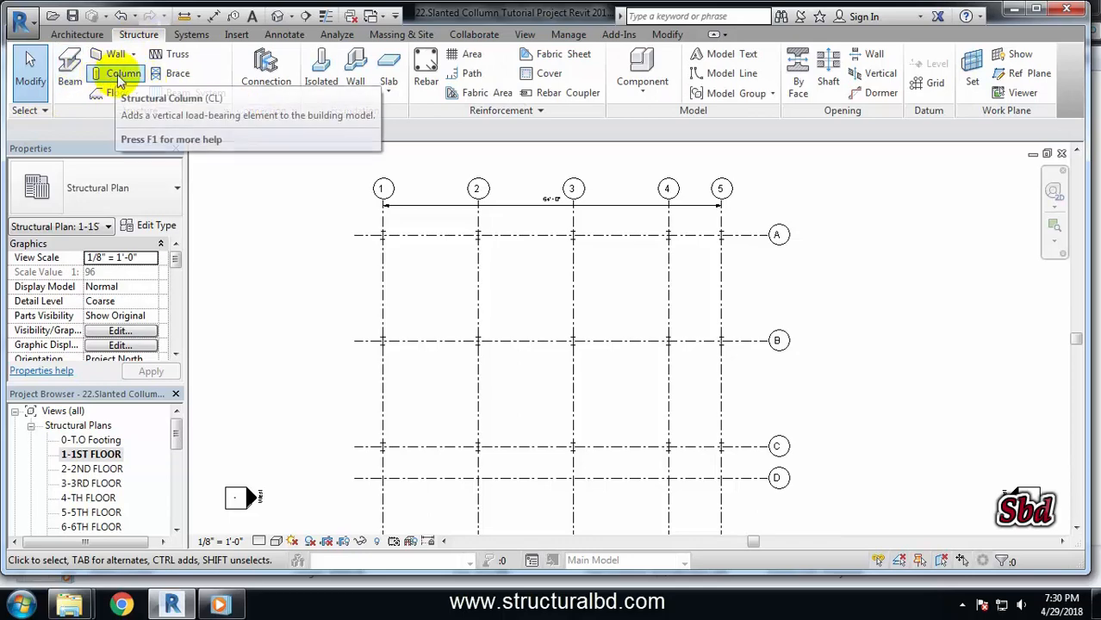
left_click(114, 58)
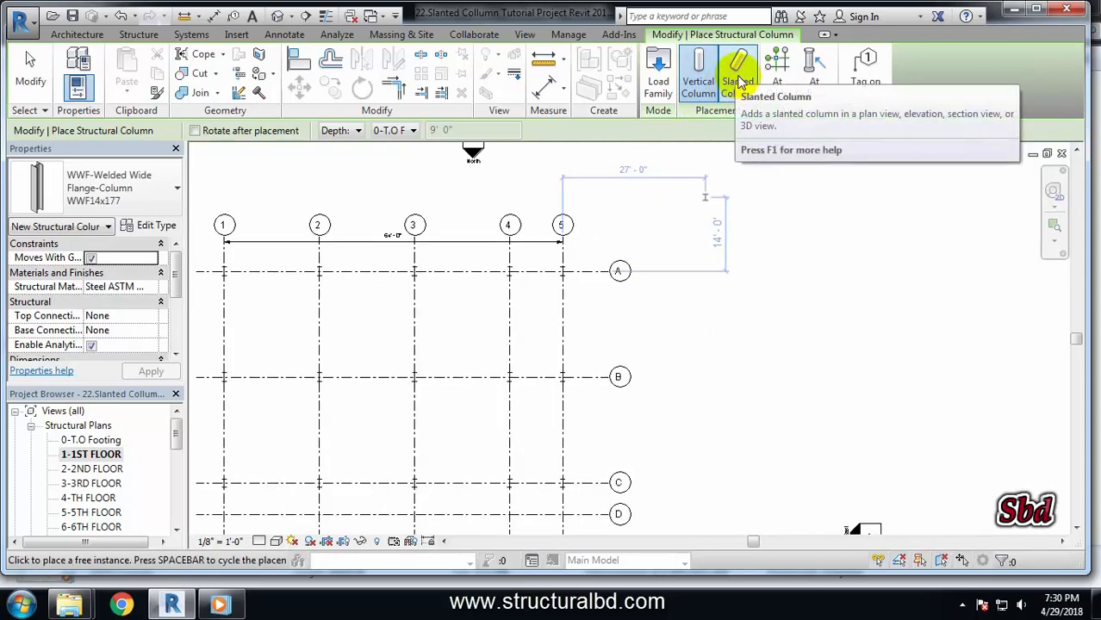
- Switch to Slanted Column, starting at 1-1ST FLOOR and ending at the 2nd floor
left_click(739, 69)
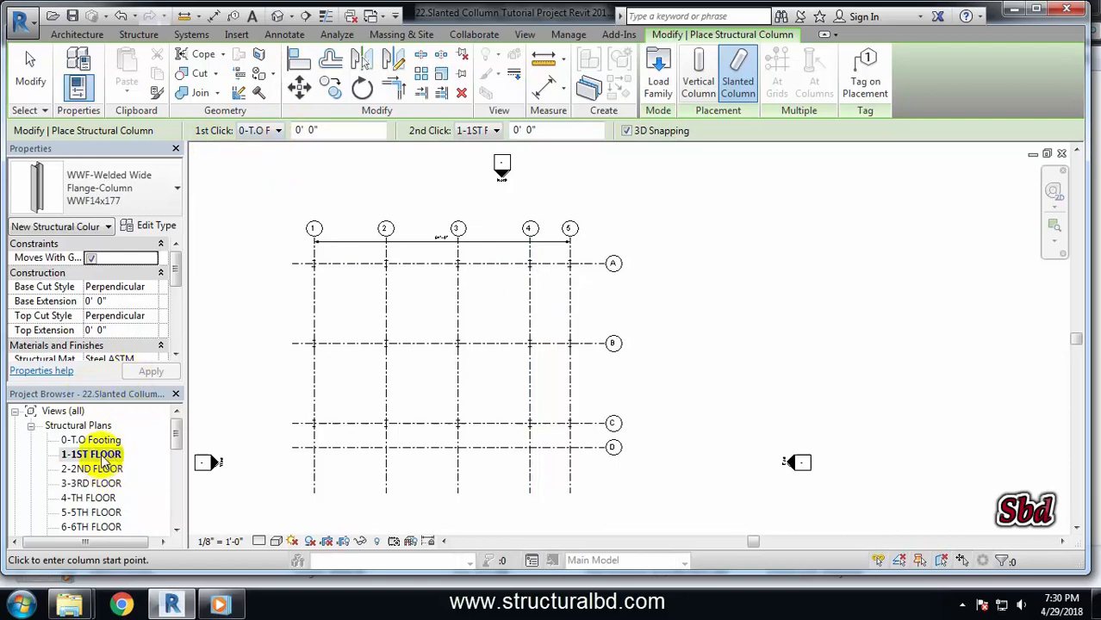
left_click(278, 130)
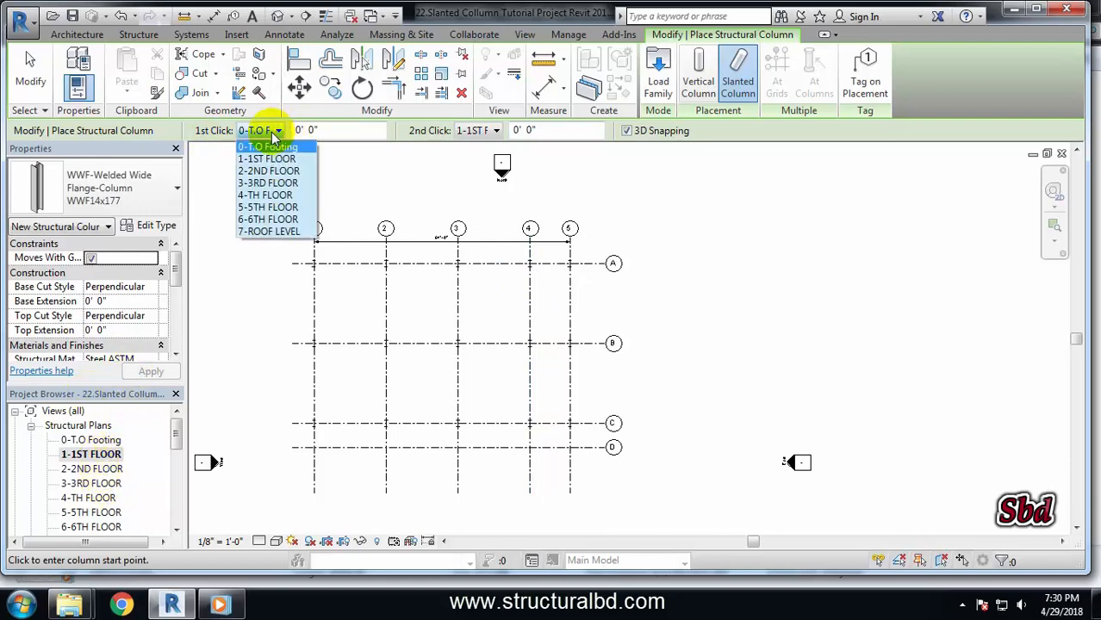
left_click(266, 159)
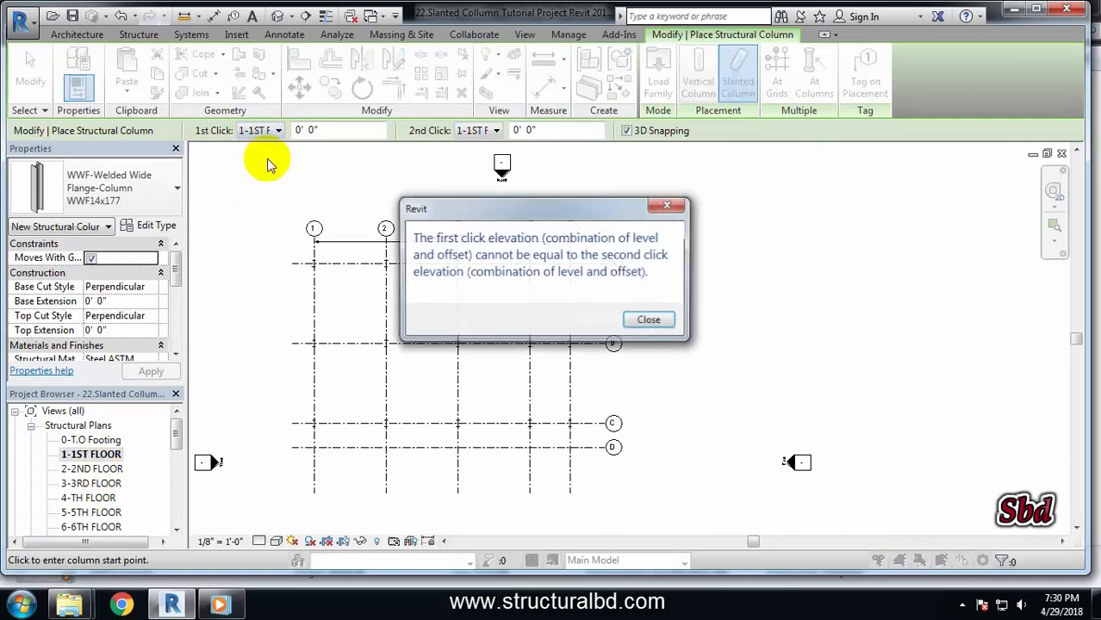
mouse_move(258, 130)
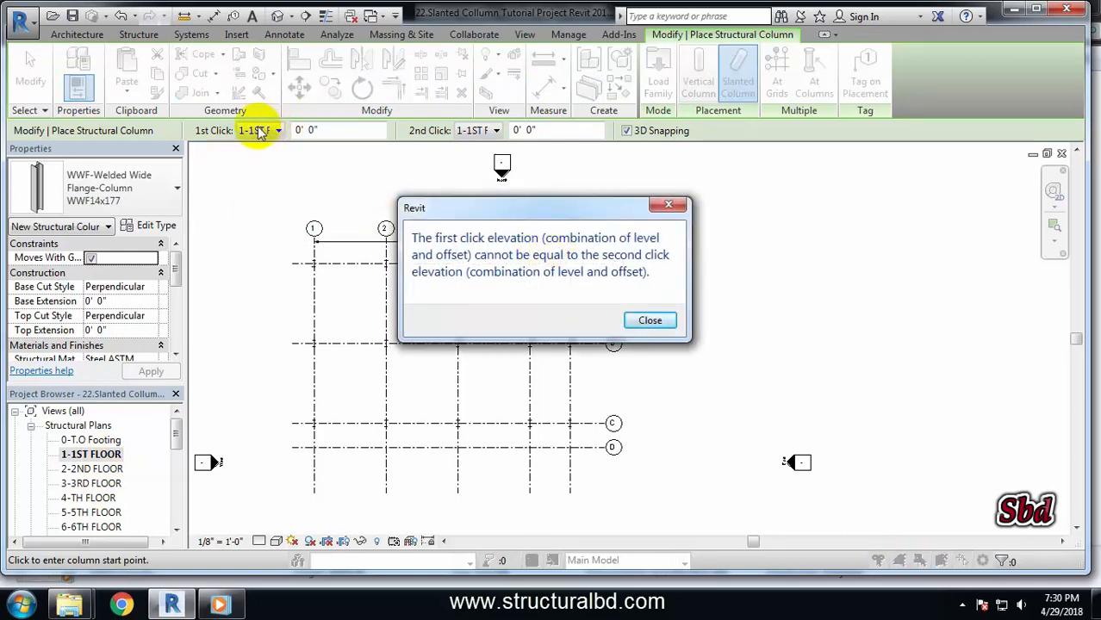
mouse_move(465, 130)
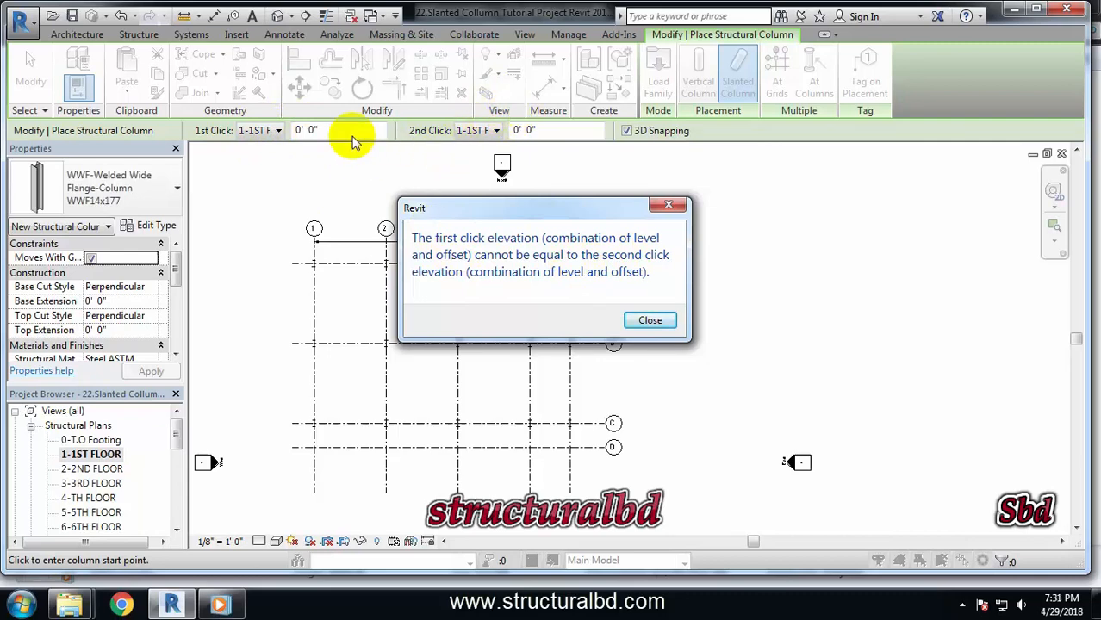
mouse_move(517, 196)
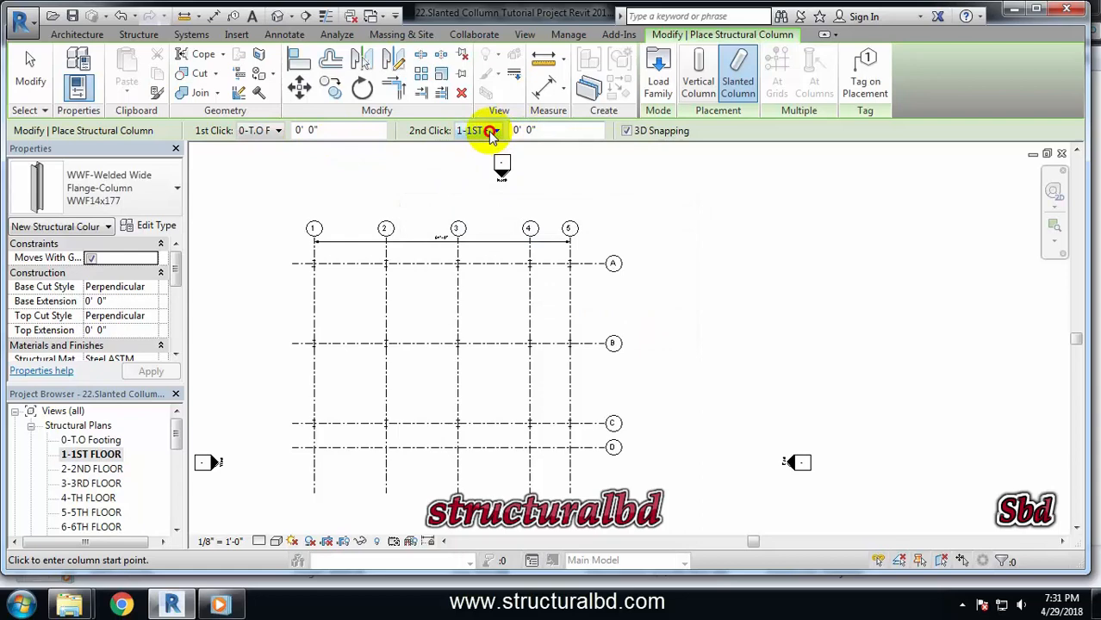
left_click(494, 130)
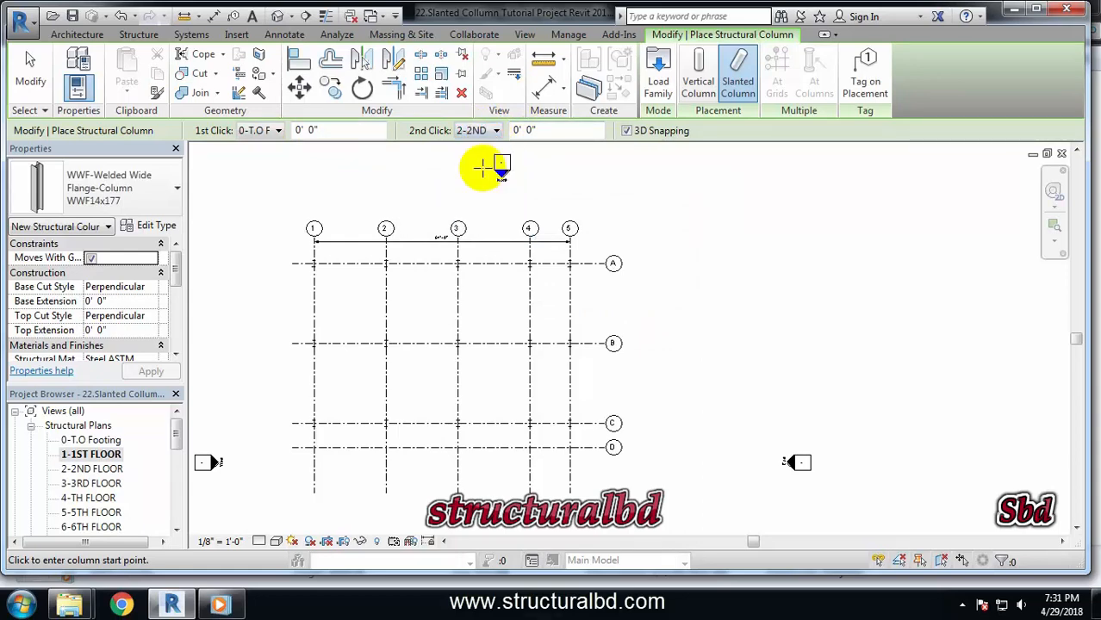
left_click(277, 130)
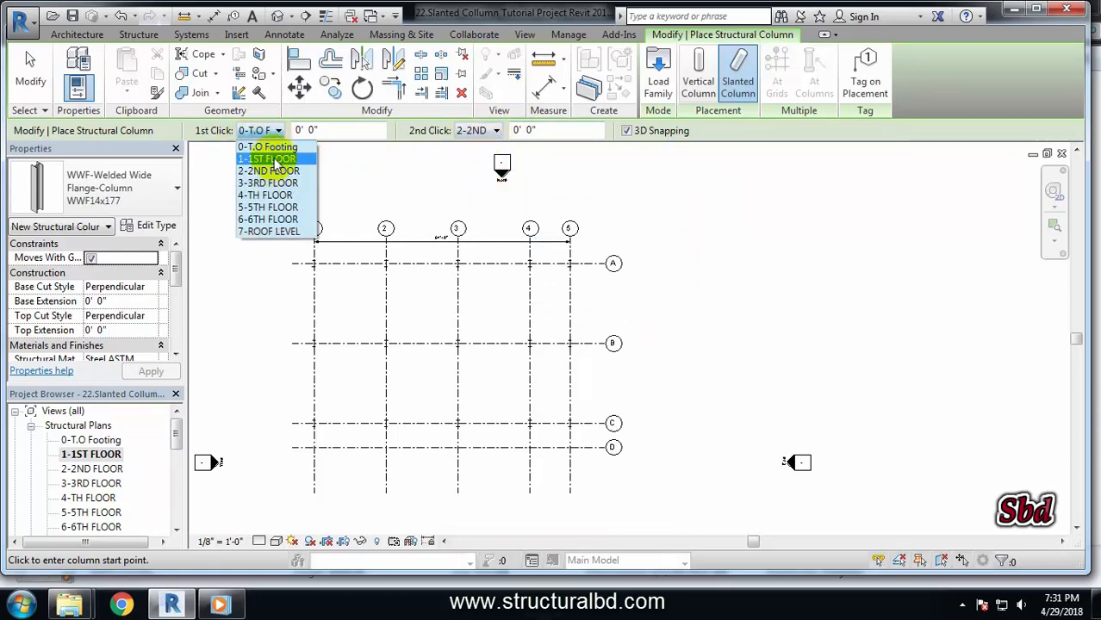
left_click(267, 159)
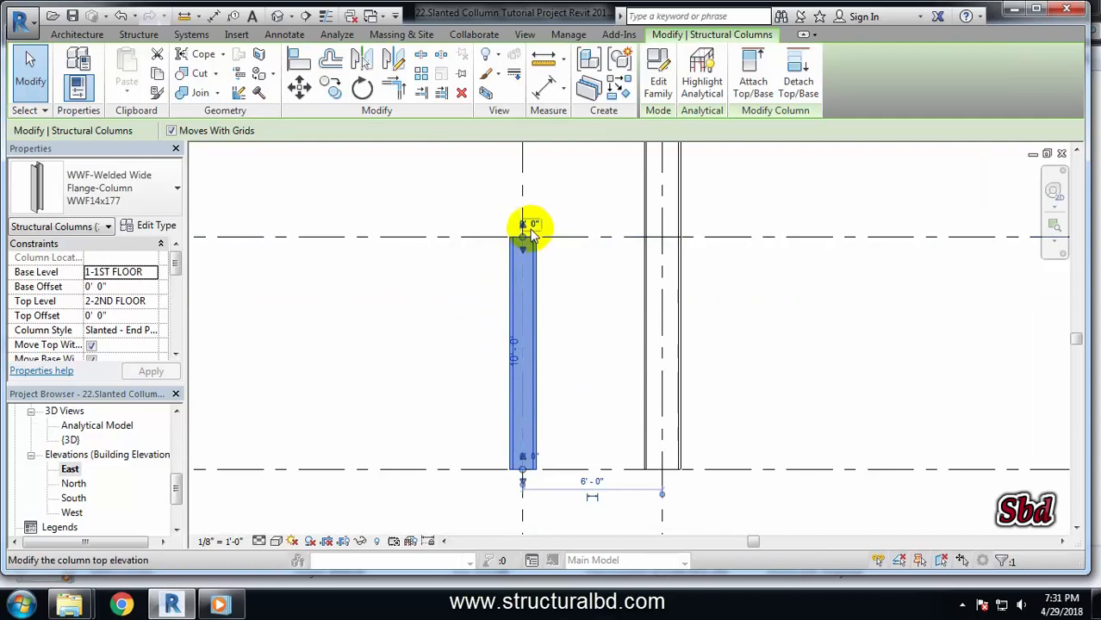
- Drag the column's top sideways and nudge its base so it leans diagonally
left_click_drag(521, 236, 459, 235)
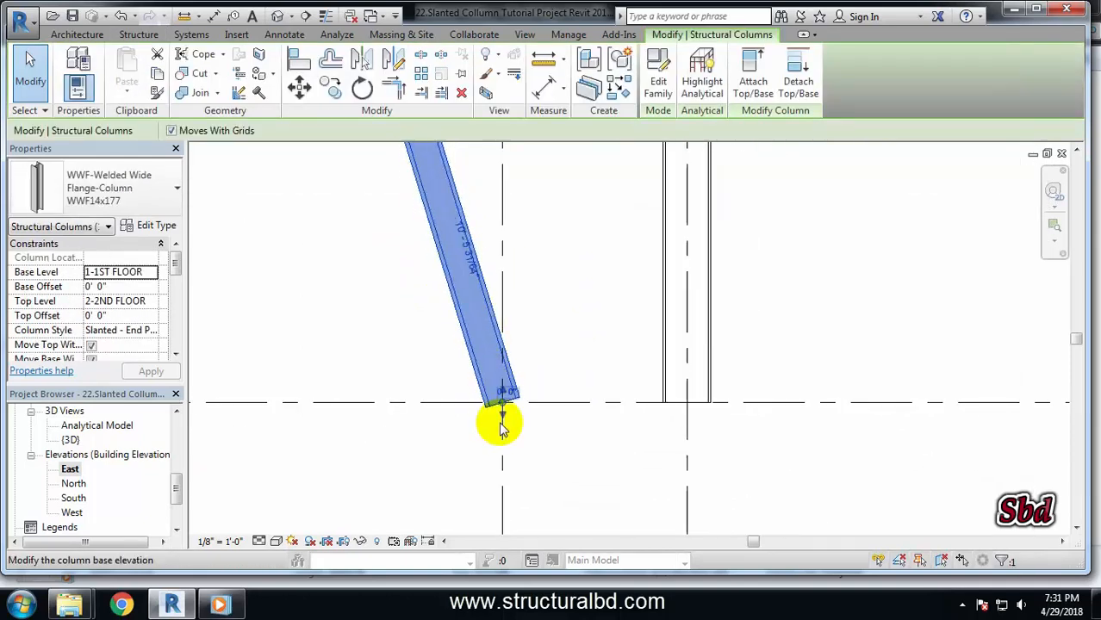
left_click_drag(502, 423, 502, 405)
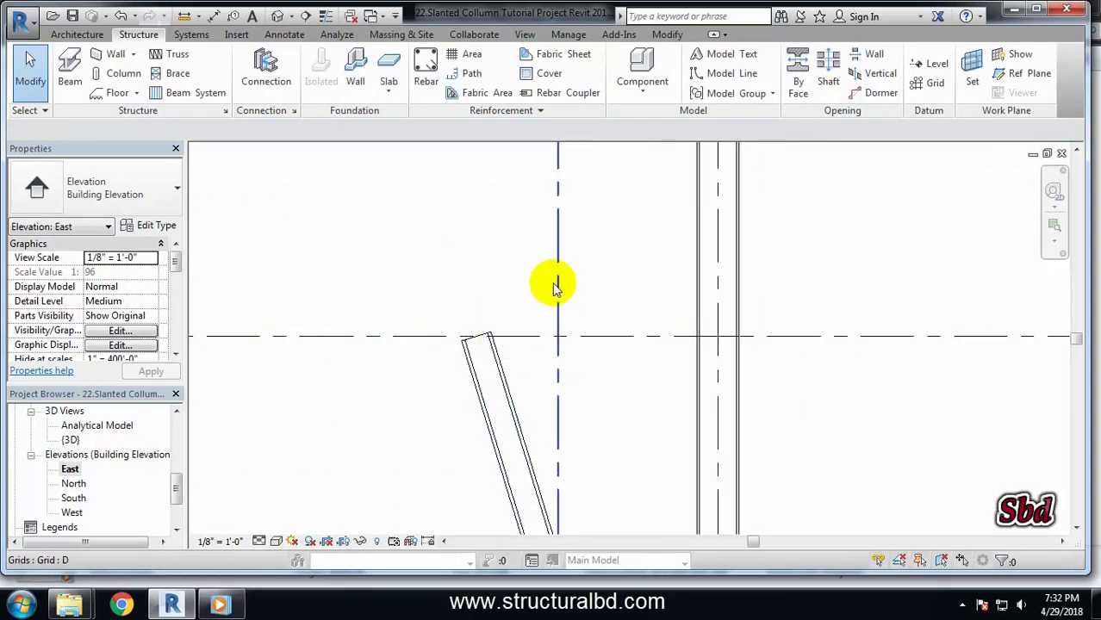
- Place a linear dimension from the column end to the grid line (9'-0 3/4")
left_click(557, 284)
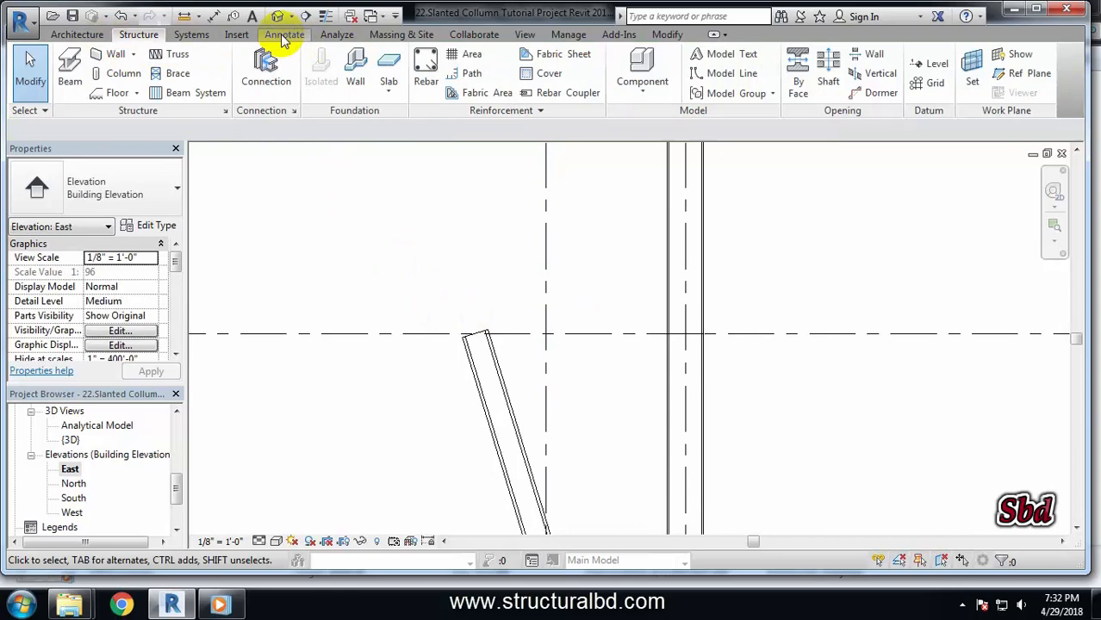
left_click(284, 34)
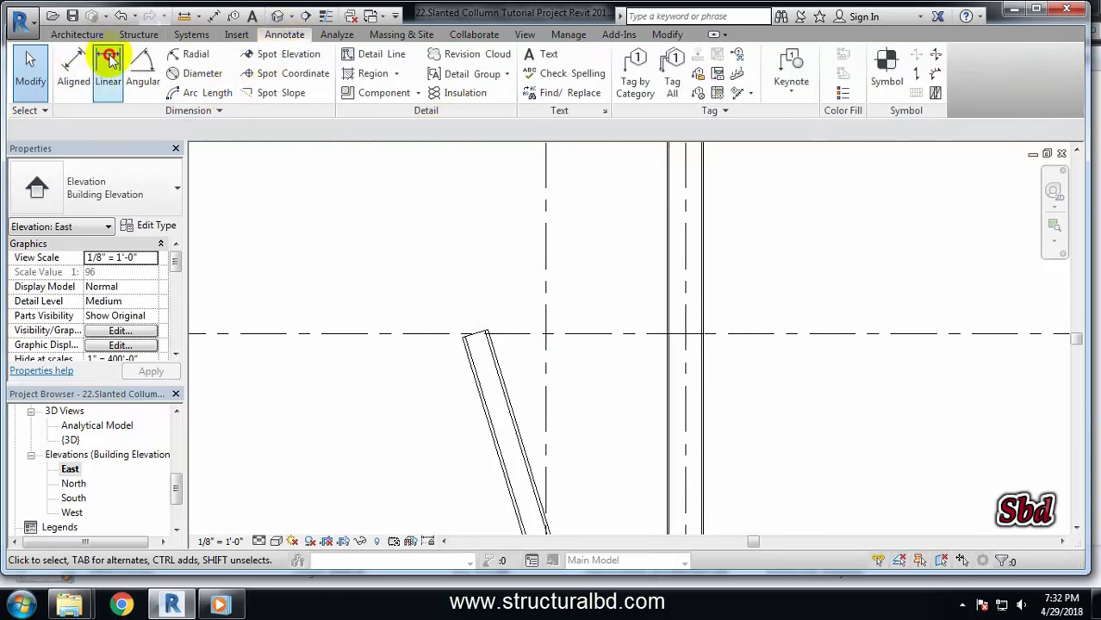
left_click(110, 60)
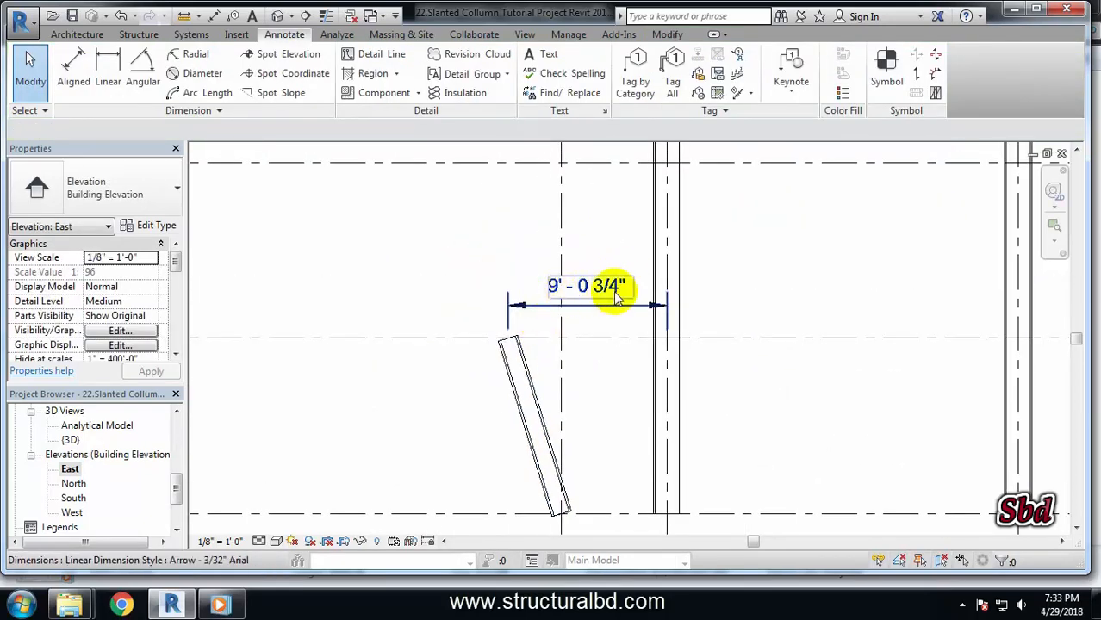
left_click(526, 440)
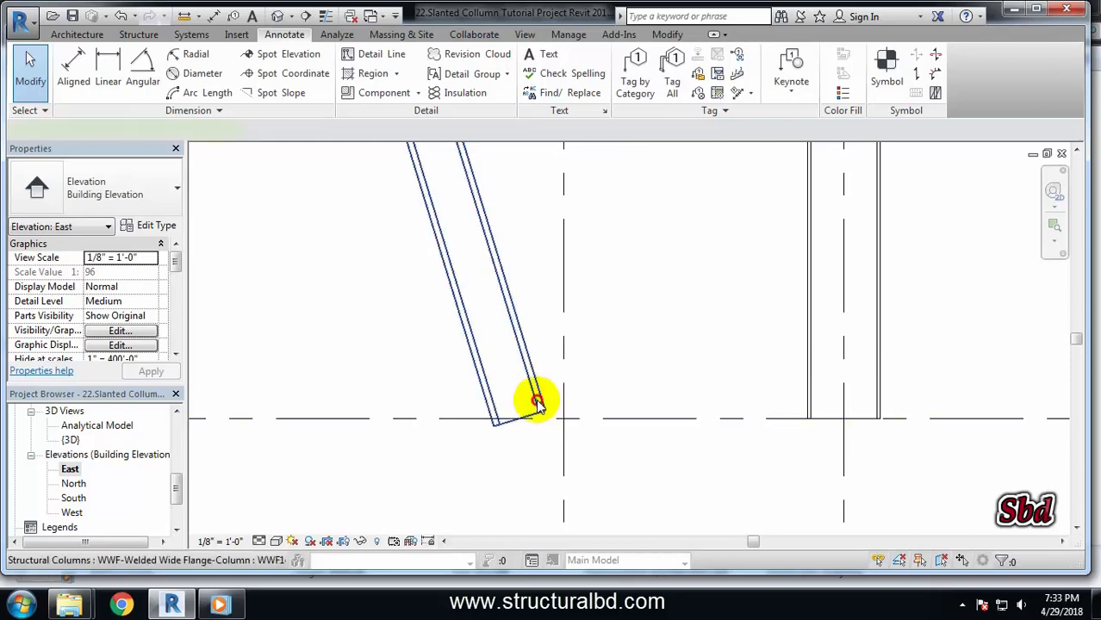
- Select the slanted column in the East elevation to adjust its offset
left_click(534, 403)
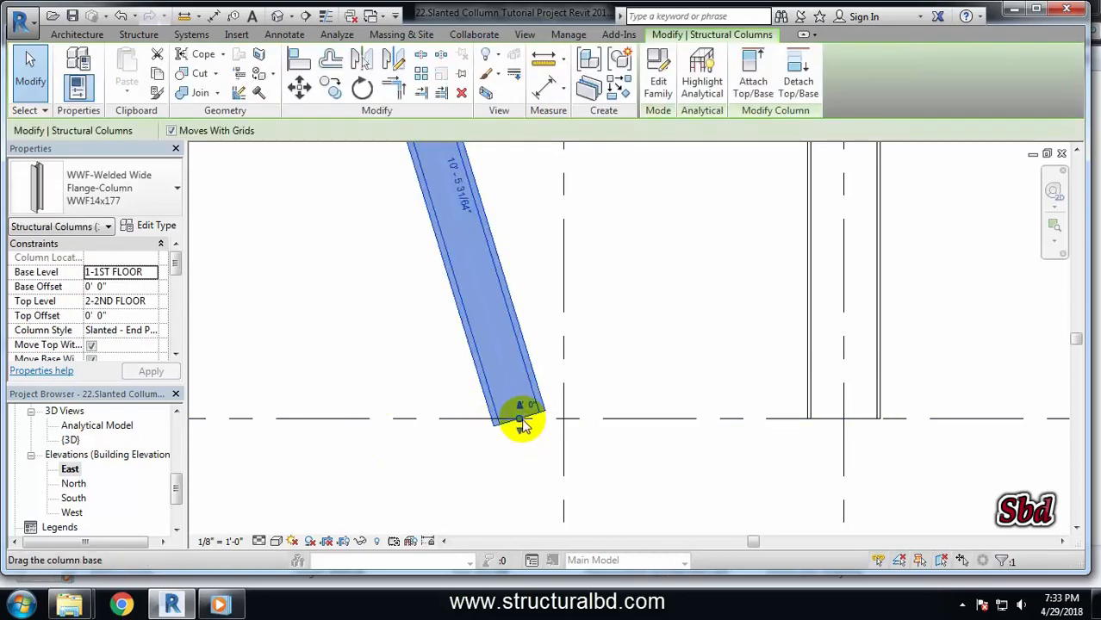
mouse_move(521, 422)
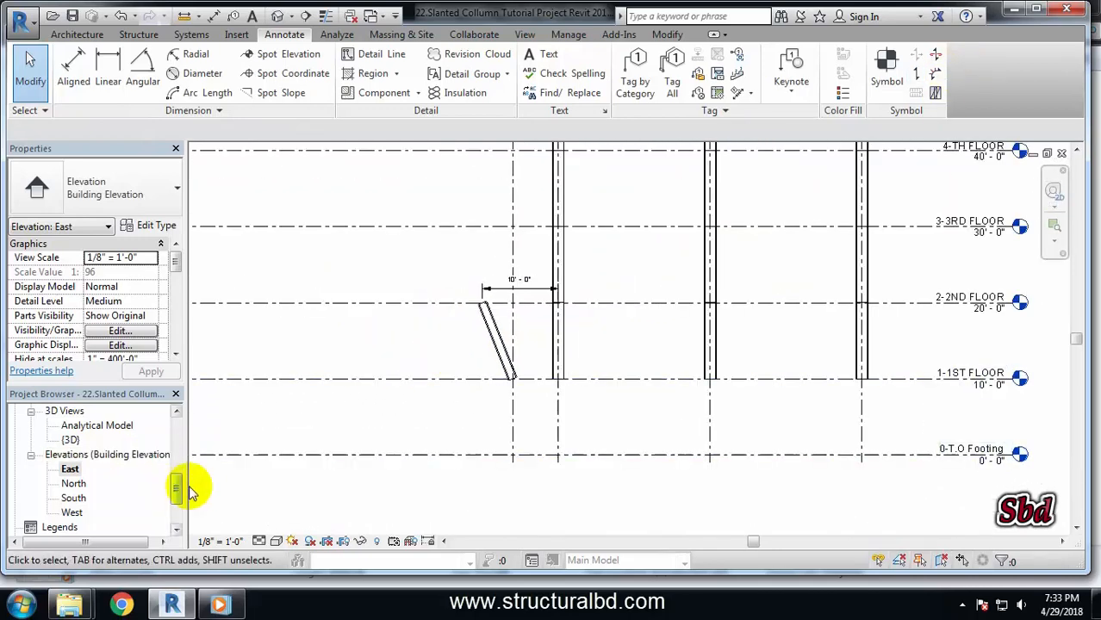
- In the 1-1ST FLOOR plan, select the grid D column and add a second 10' along
double_click(87, 412)
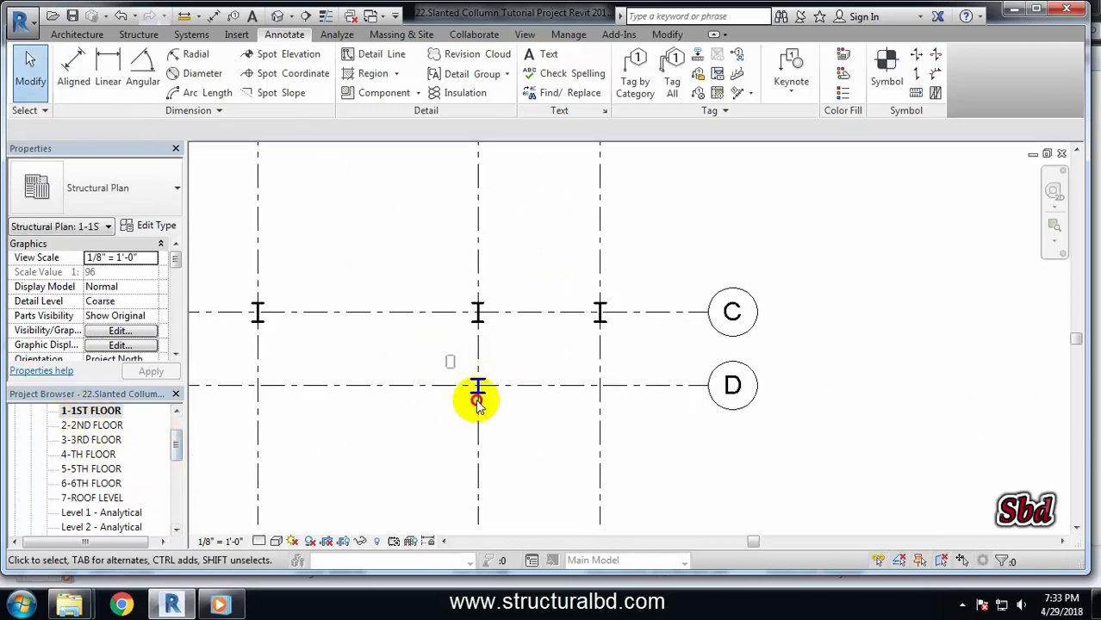
left_click(477, 399)
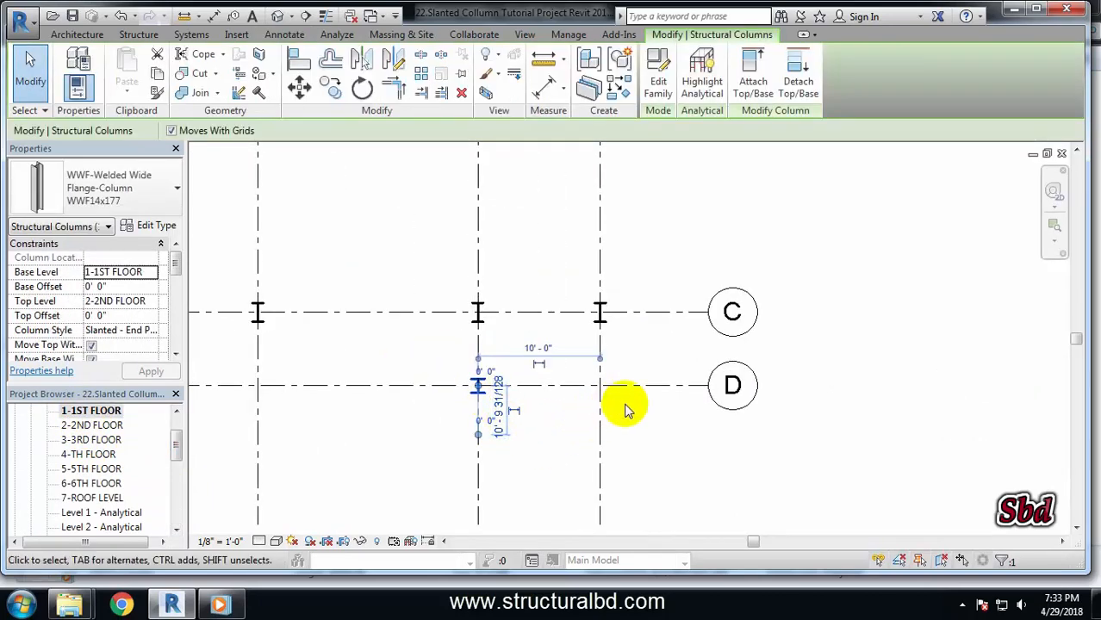
mouse_move(477, 435)
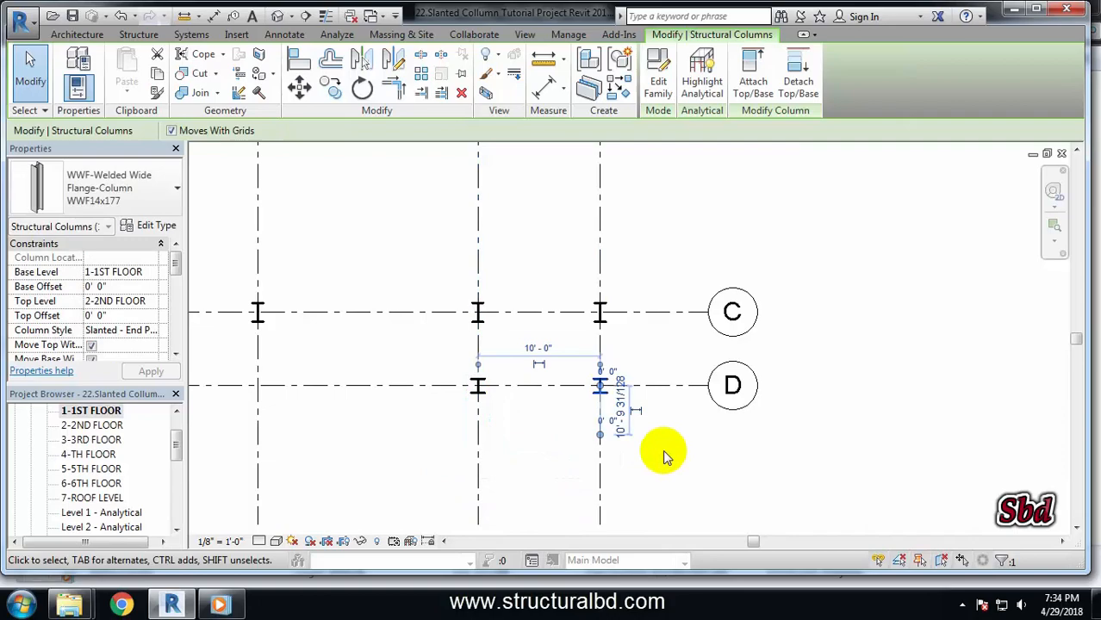
left_click(284, 34)
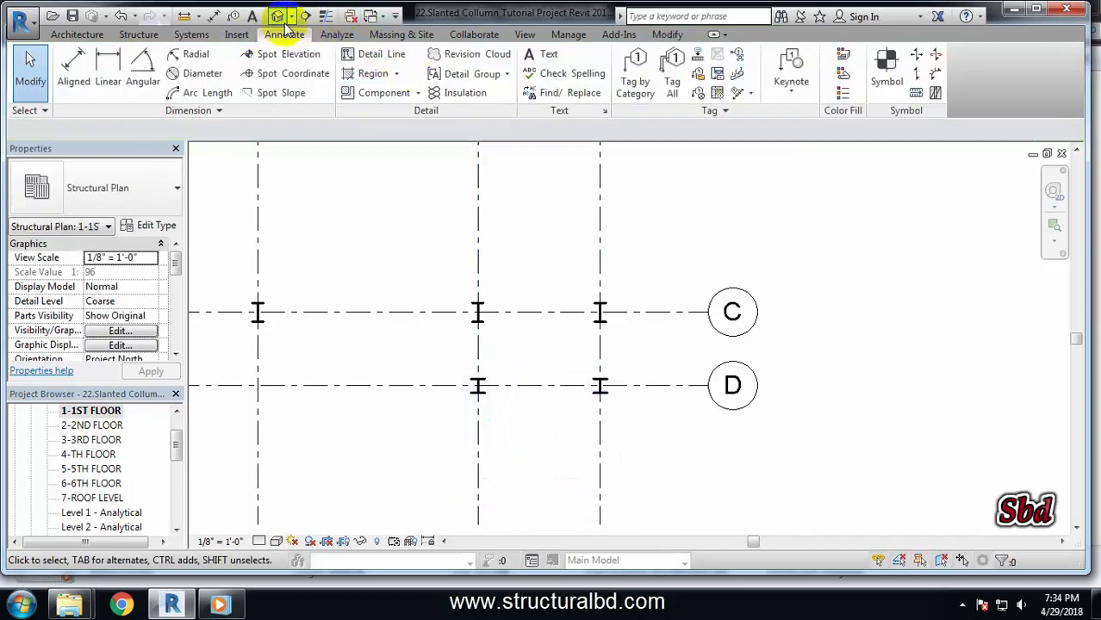